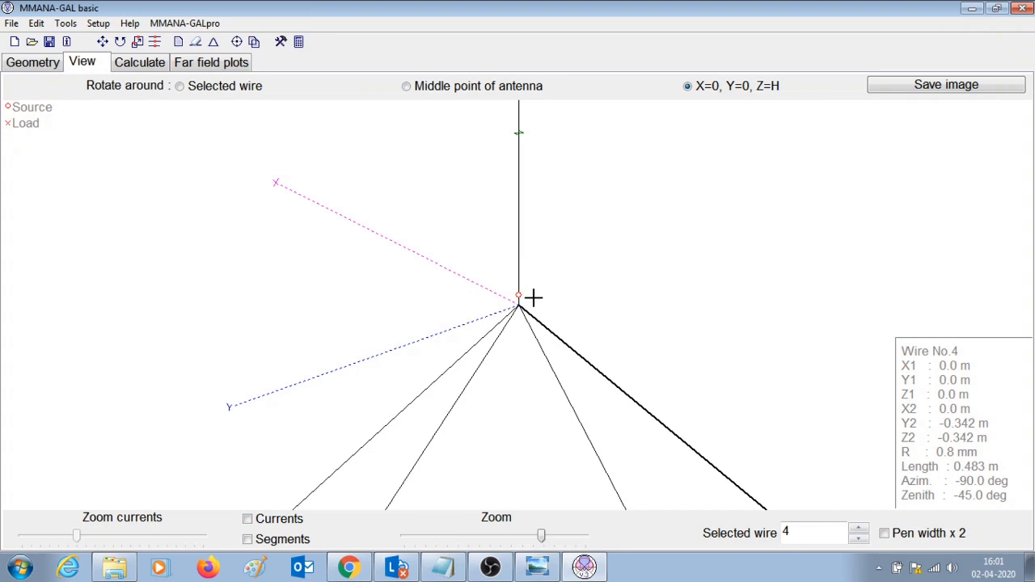
pyautogui.moveTo(521, 228)
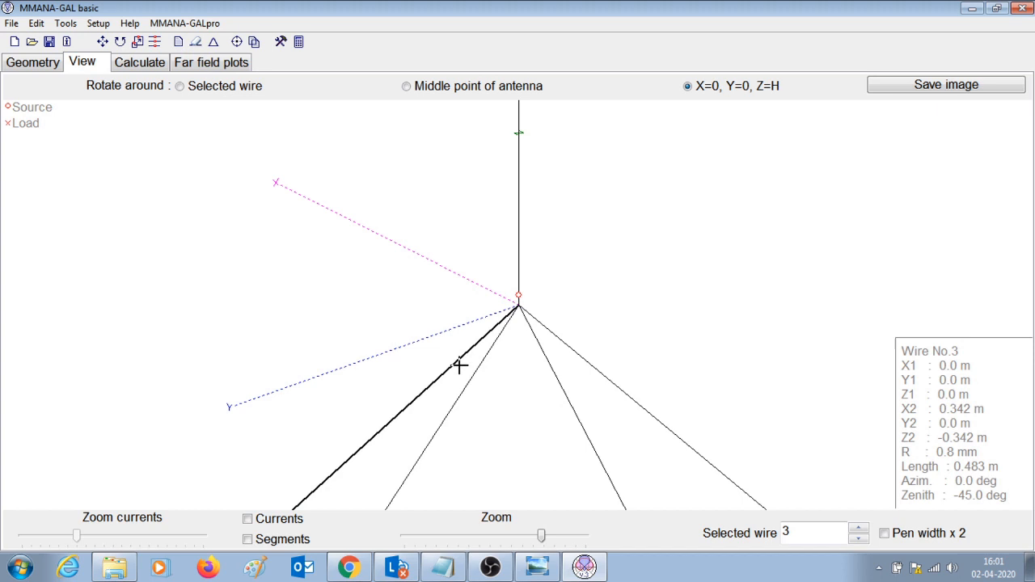
pyautogui.moveTo(537, 324)
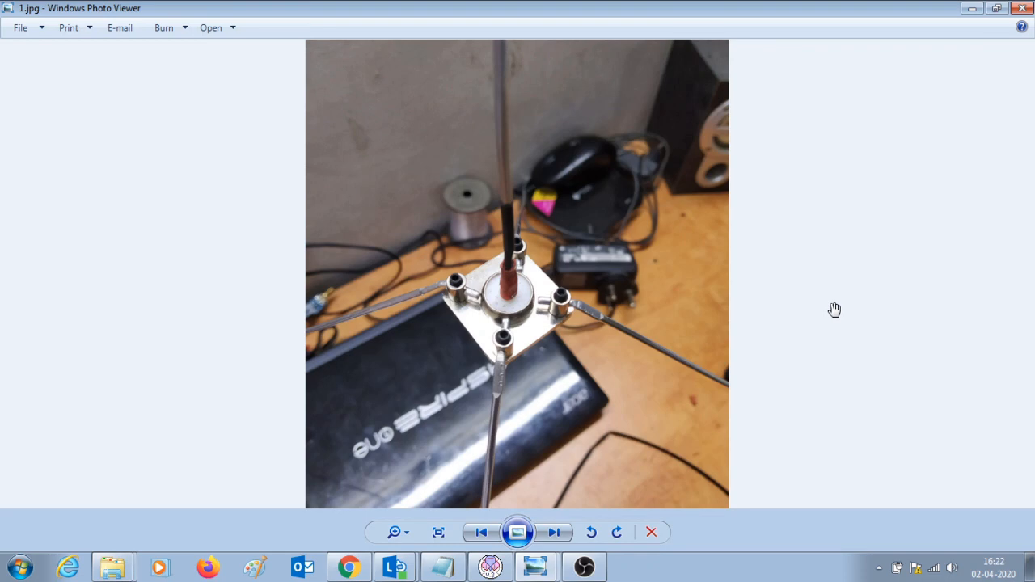
pyautogui.moveTo(536, 338)
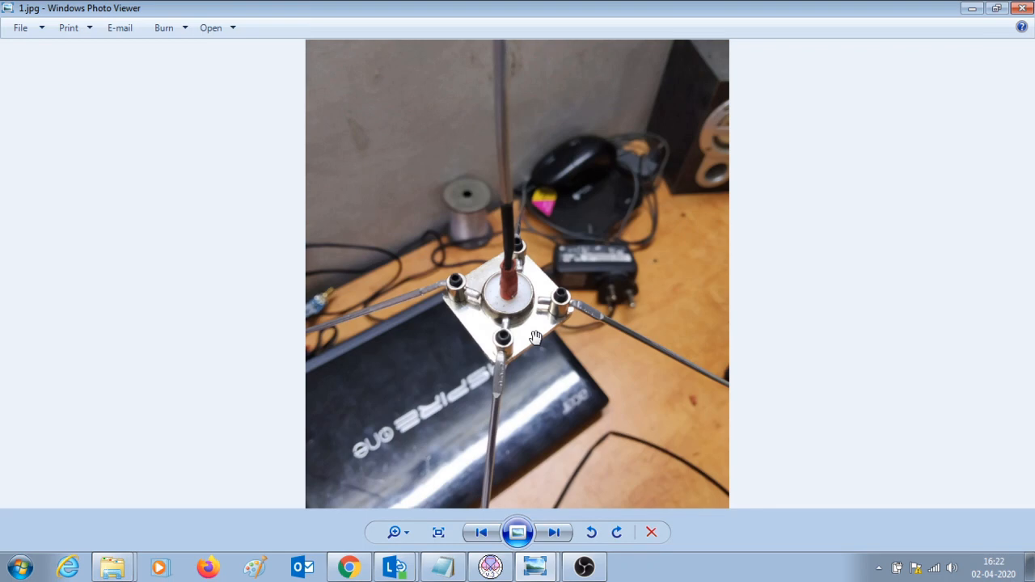
pyautogui.moveTo(502, 144)
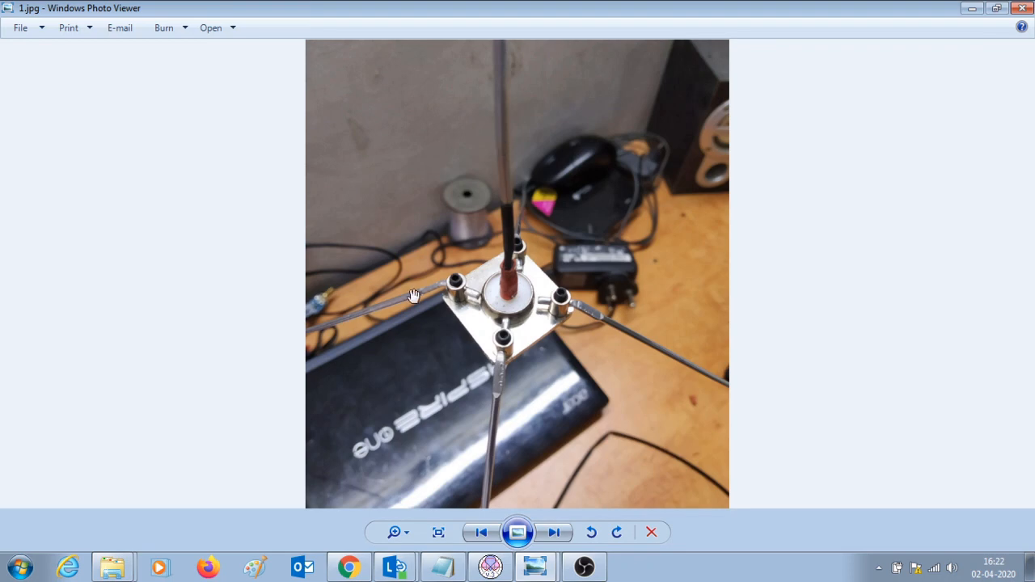
pyautogui.moveTo(525, 221)
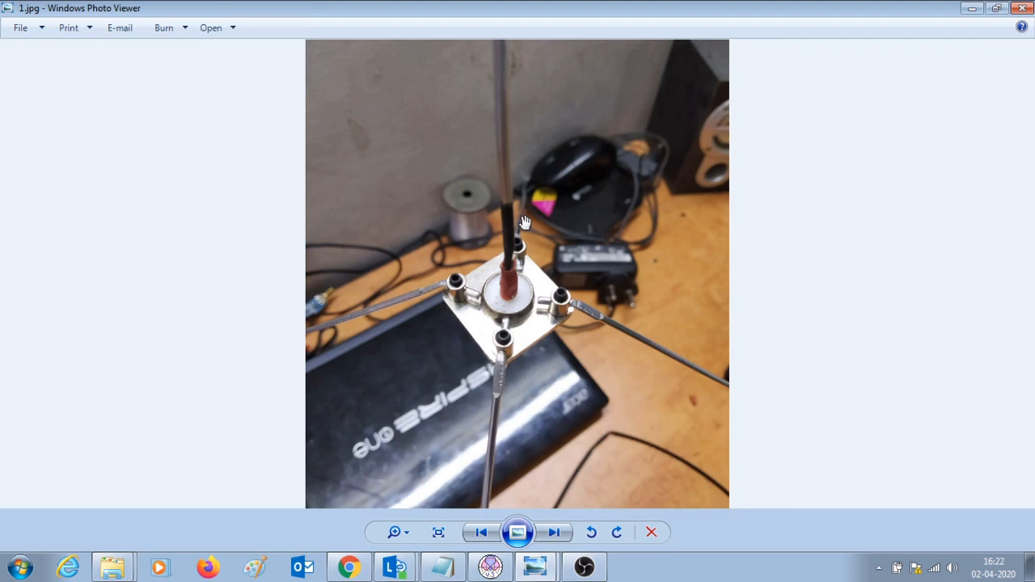
pyautogui.moveTo(502, 139)
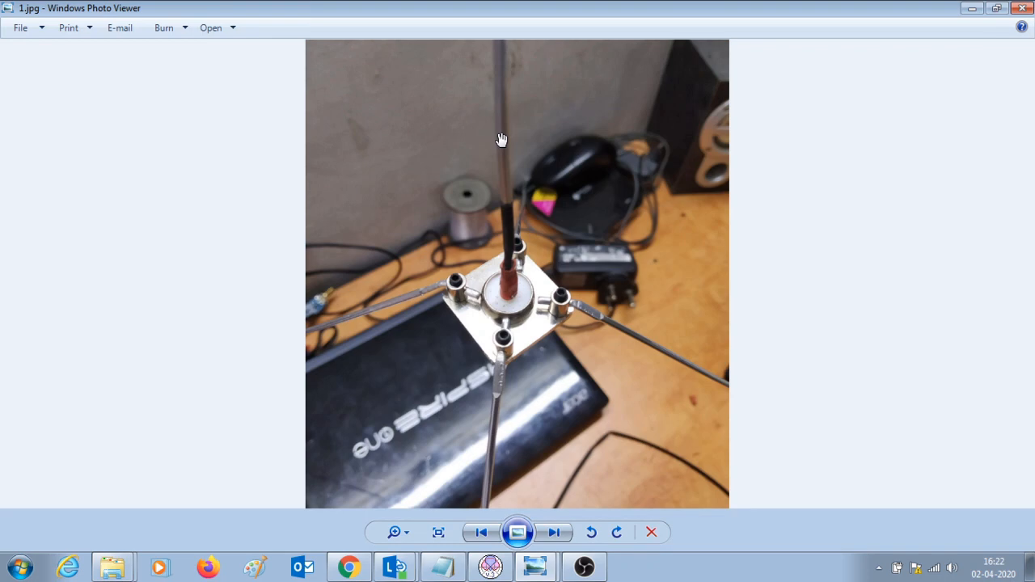
pyautogui.moveTo(507, 162)
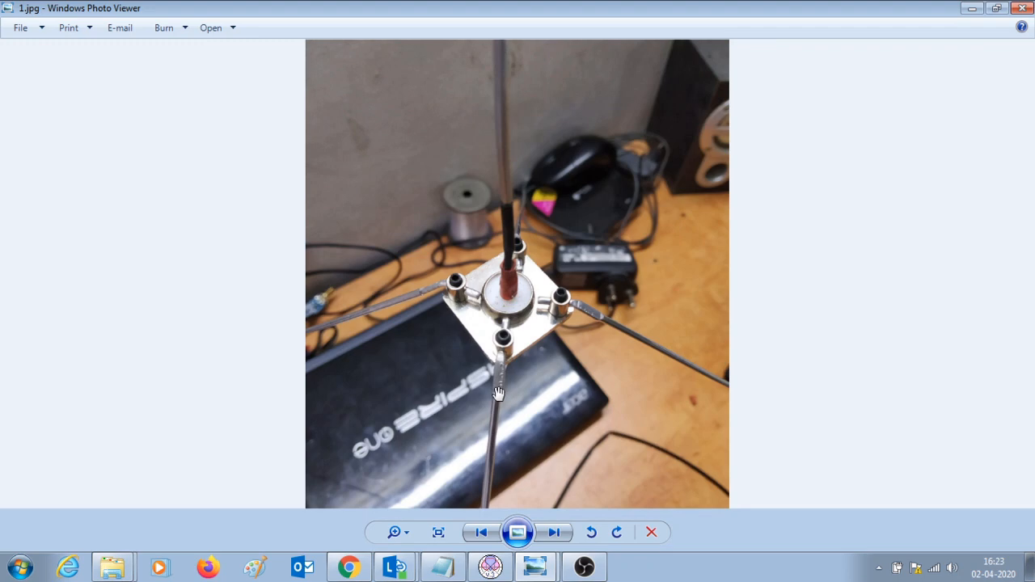
pyautogui.moveTo(563, 313)
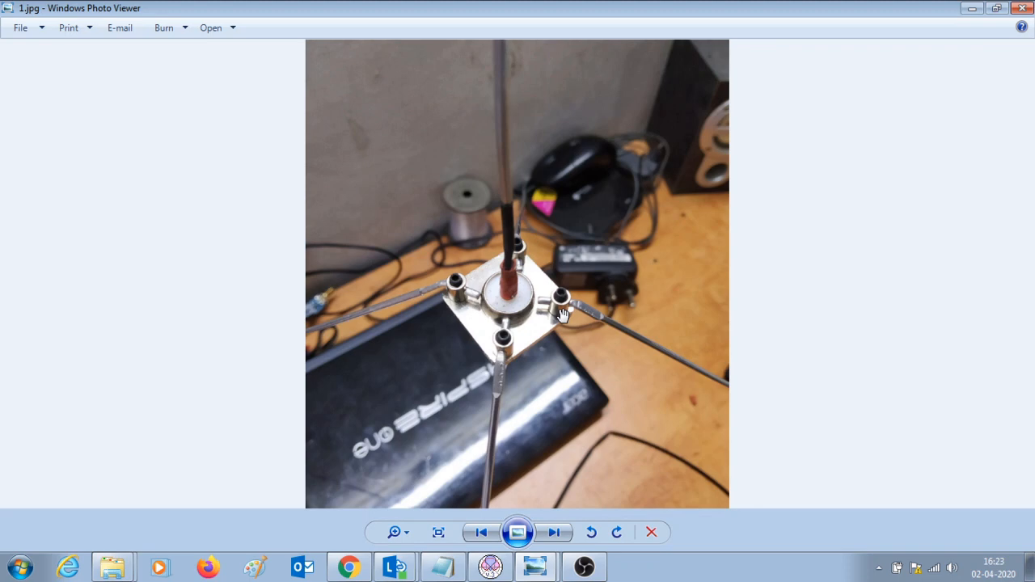
pyautogui.moveTo(505, 361)
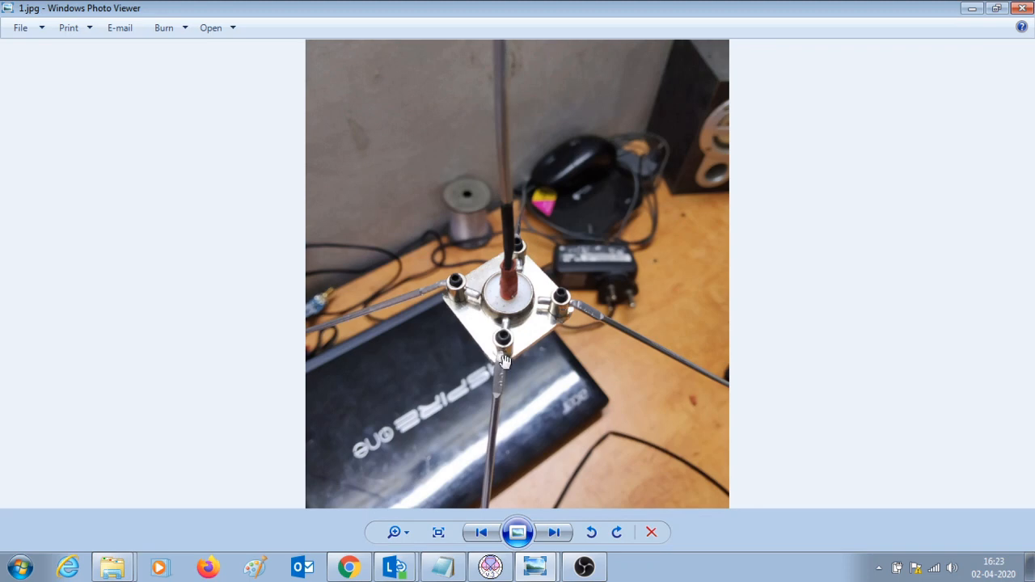
pyautogui.moveTo(566, 314)
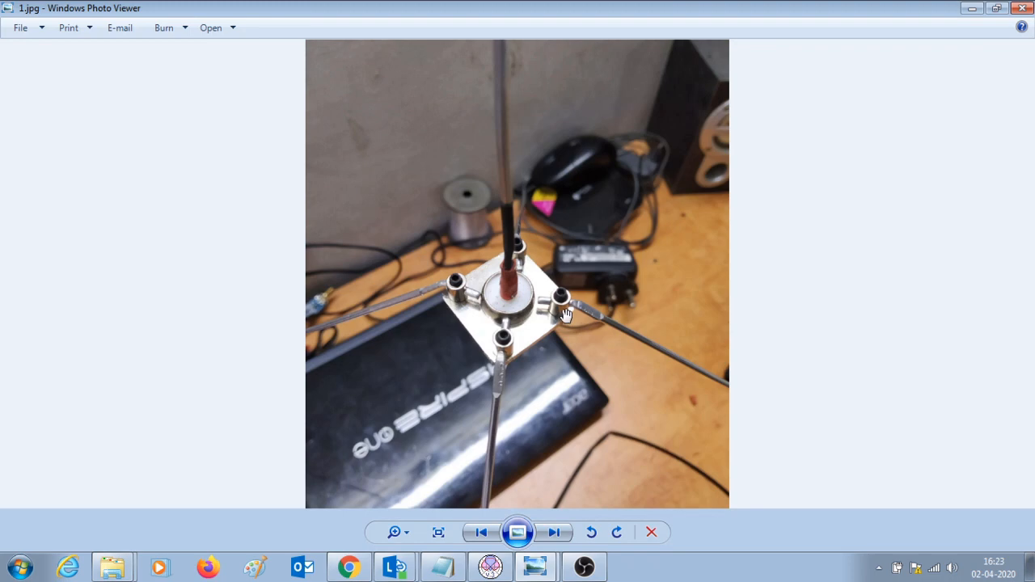
pyautogui.moveTo(621, 338)
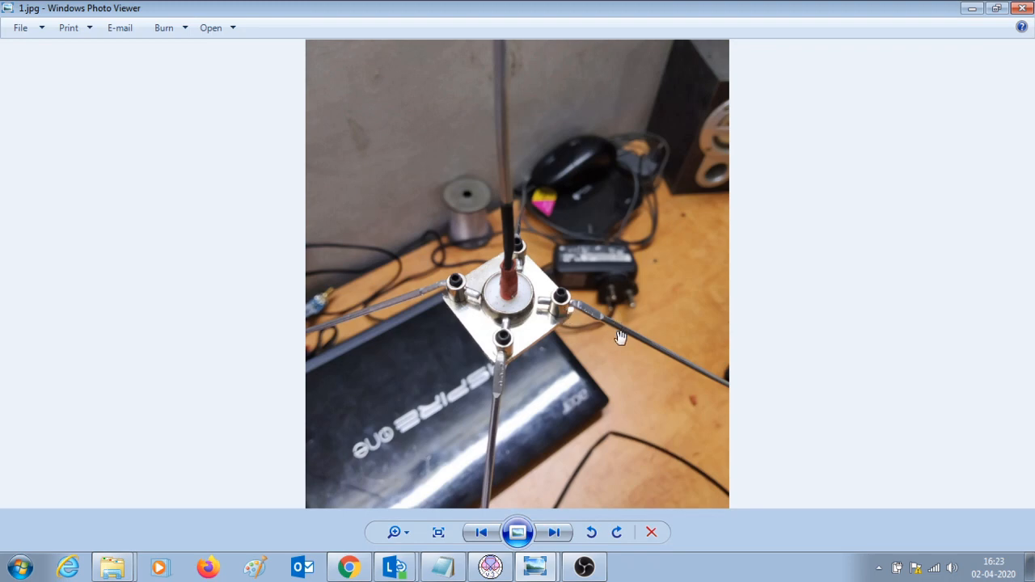
pyautogui.moveTo(573, 310)
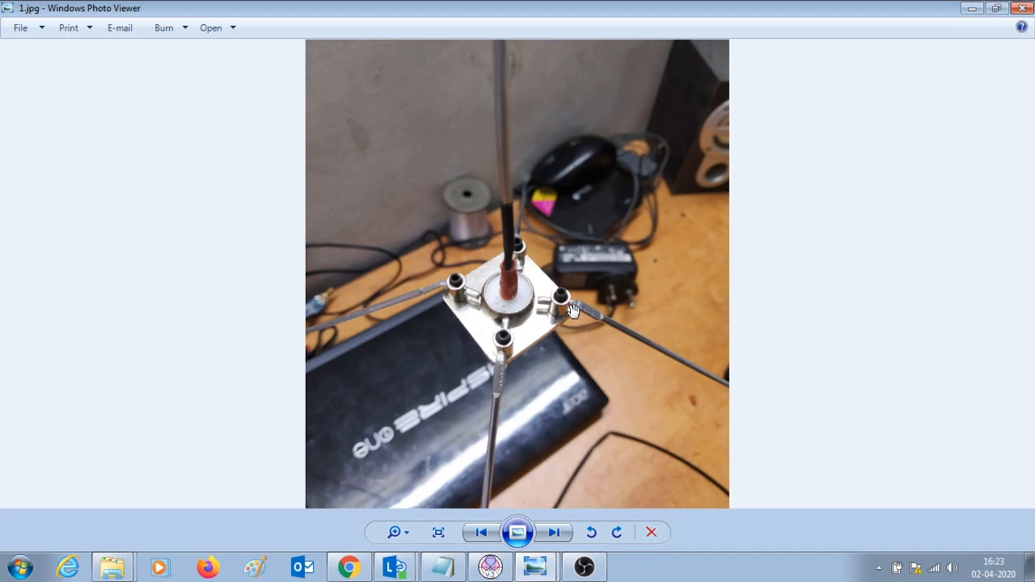
pyautogui.moveTo(532, 312)
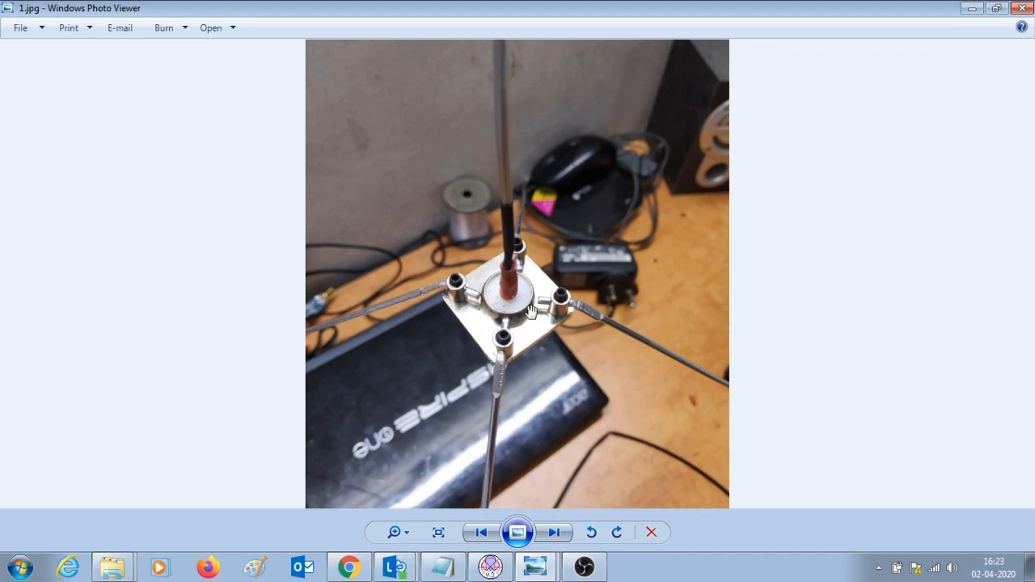
pyautogui.moveTo(566, 311)
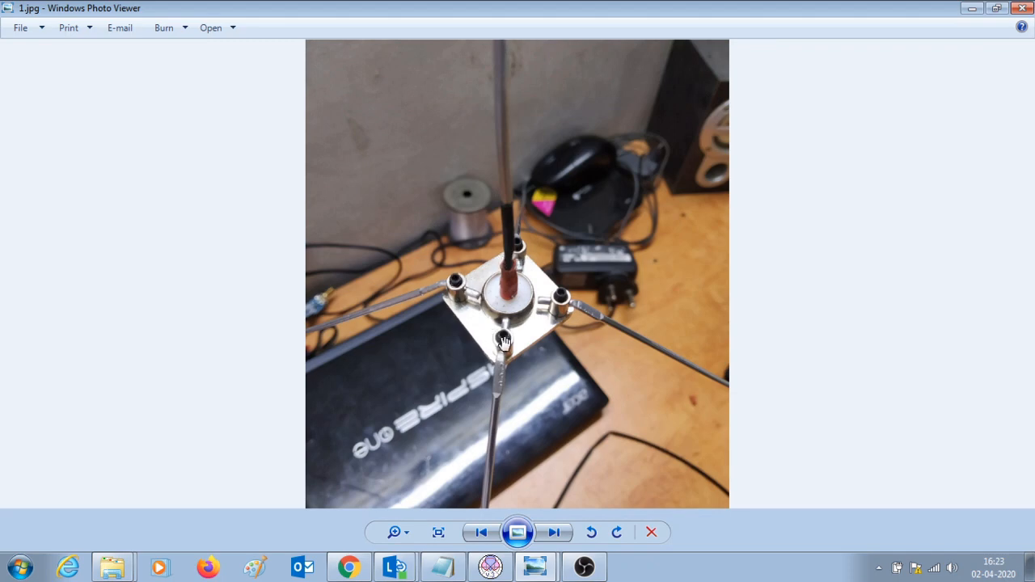
pyautogui.moveTo(619, 324)
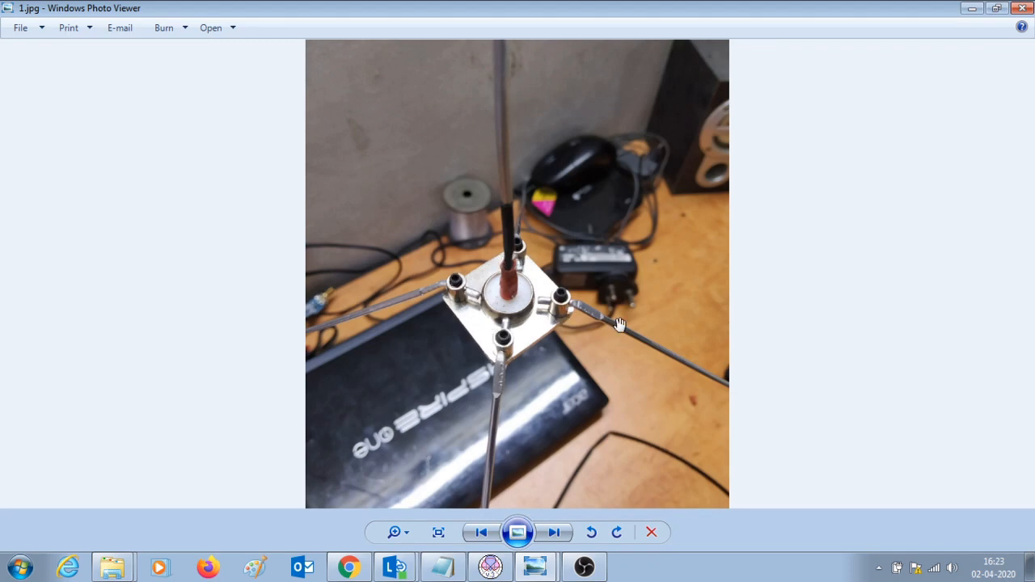
pyautogui.moveTo(560, 243)
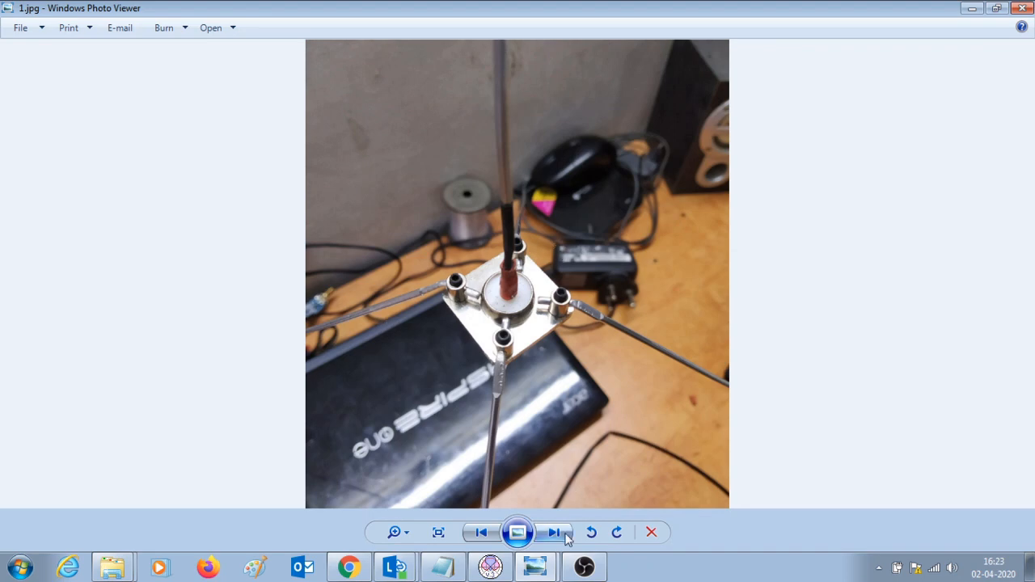
# - Advance from 1.jpg through 2.jpg to 3.jpg, the whole antenna standing on the desk
pyautogui.click(553, 532)
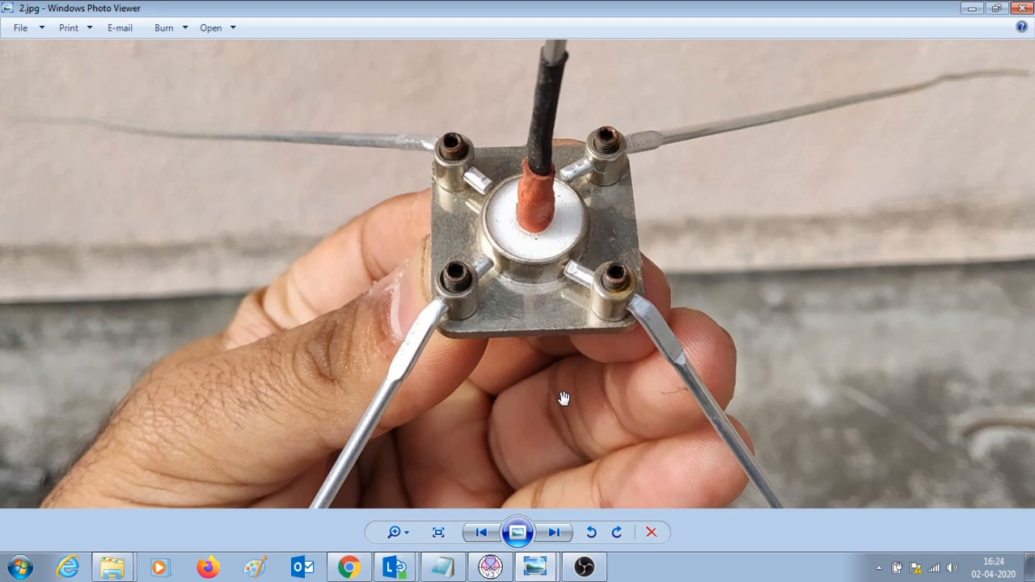
pyautogui.click(553, 532)
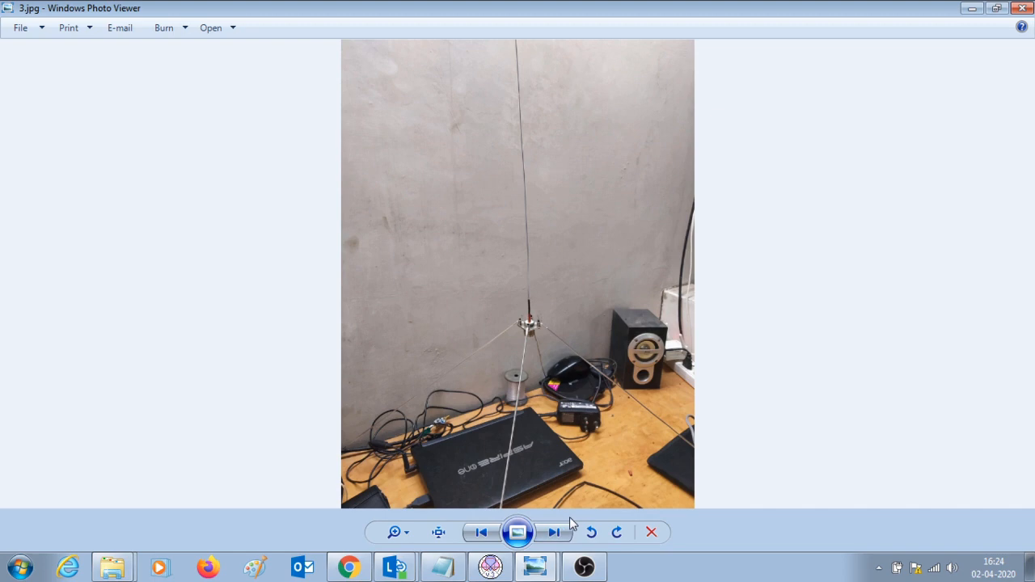
pyautogui.moveTo(608, 476)
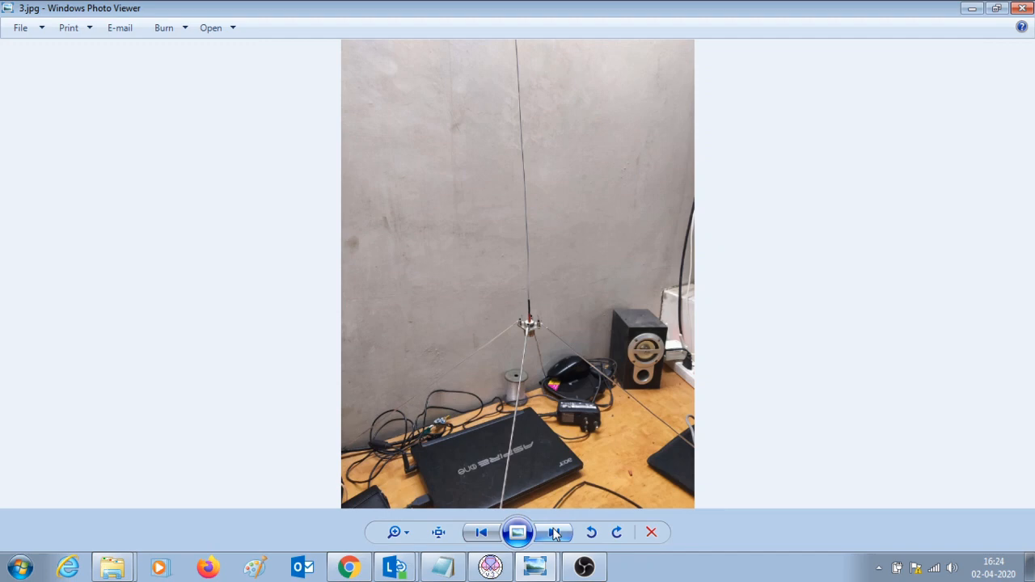
# - Advance to 4.jpg, the antenna mounted on a rooftop mast among palm trees
pyautogui.click(553, 532)
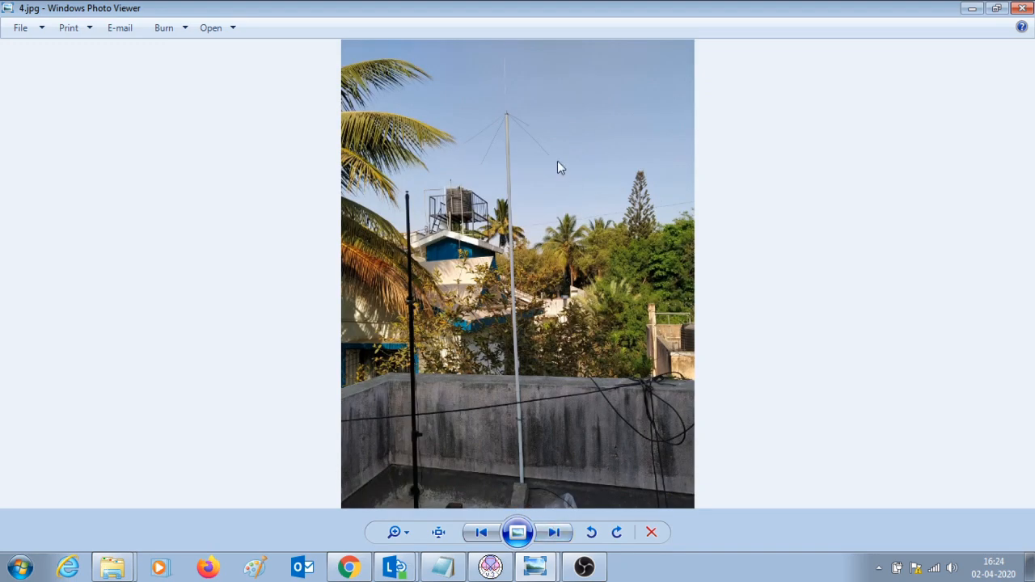
pyautogui.moveTo(526, 483)
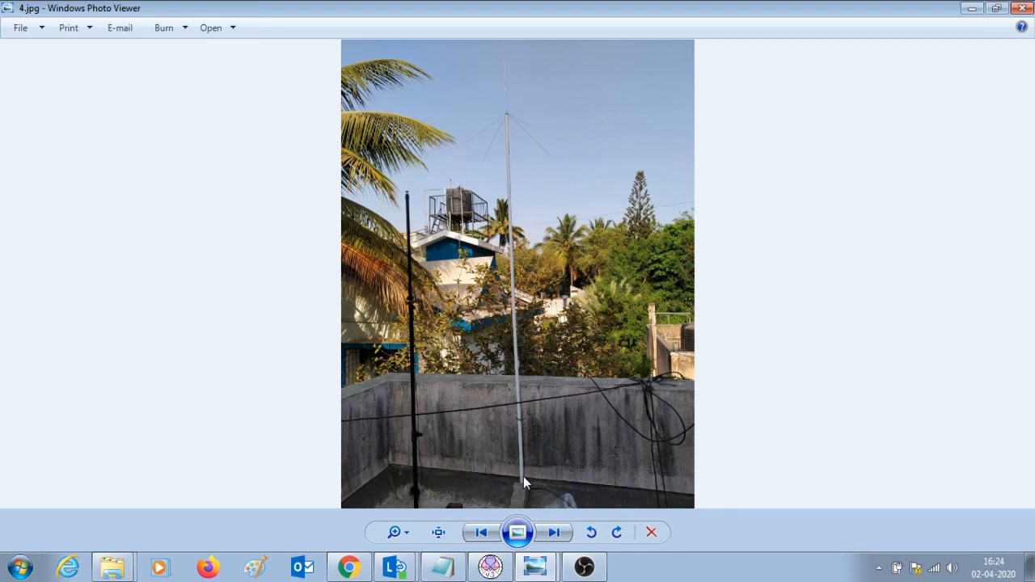
pyautogui.moveTo(534, 148)
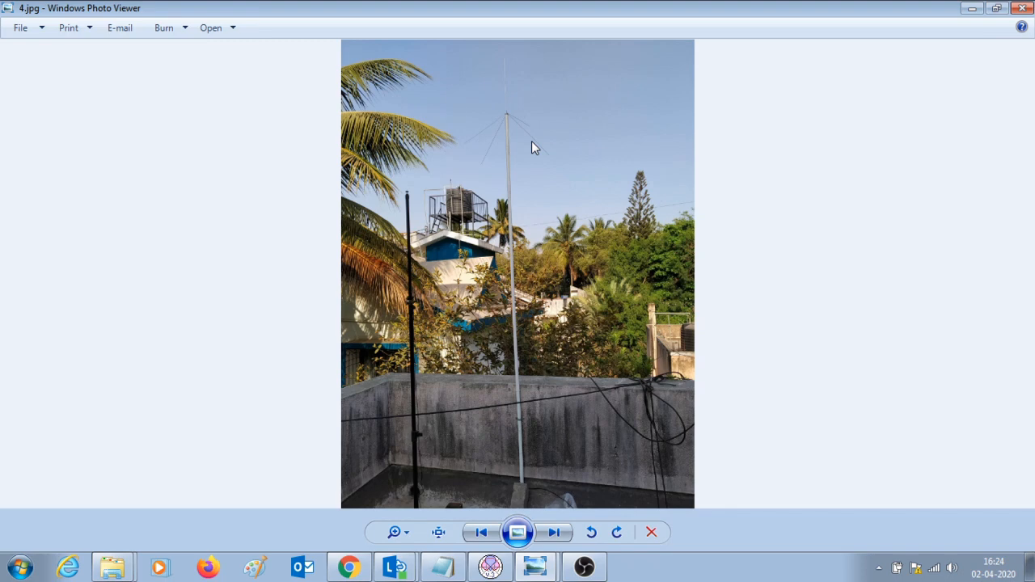
pyautogui.moveTo(511, 113)
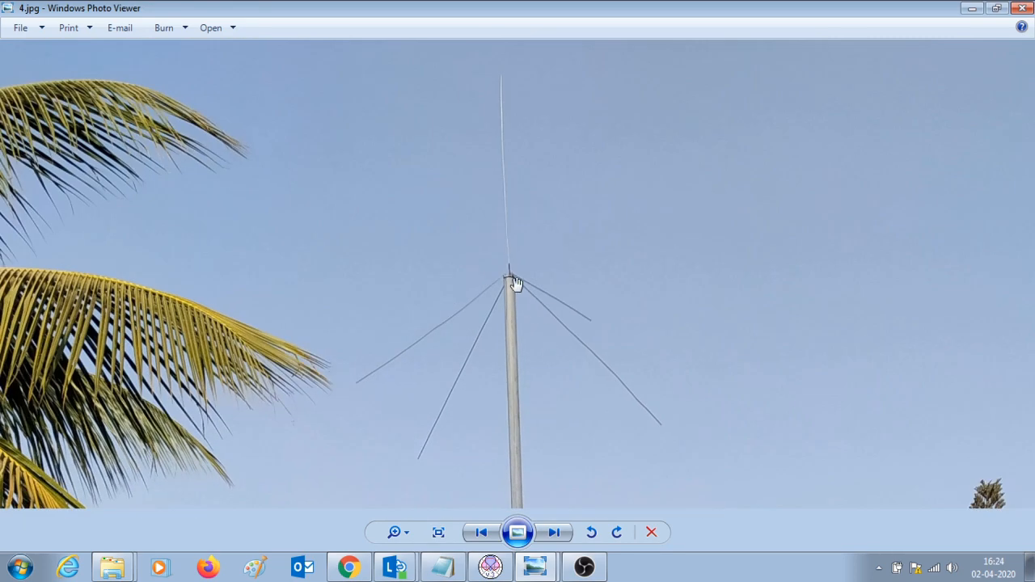
pyautogui.moveTo(535, 380)
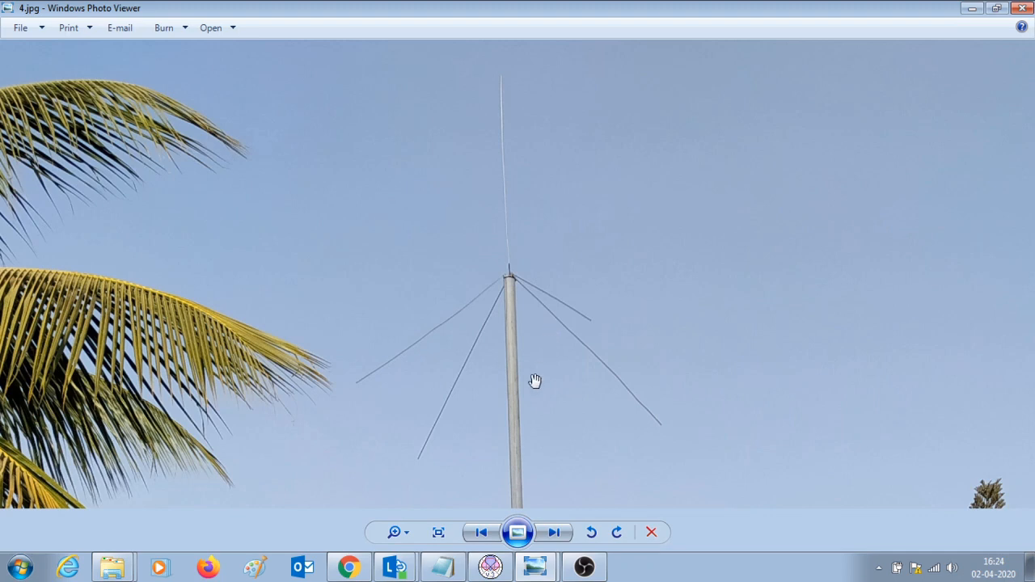
pyautogui.moveTo(511, 284)
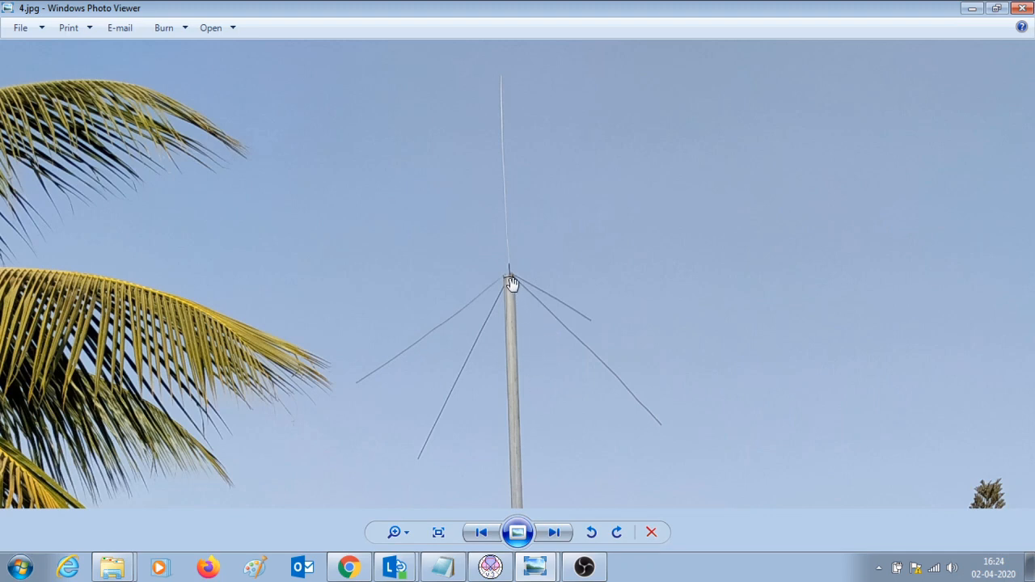
pyautogui.moveTo(514, 312)
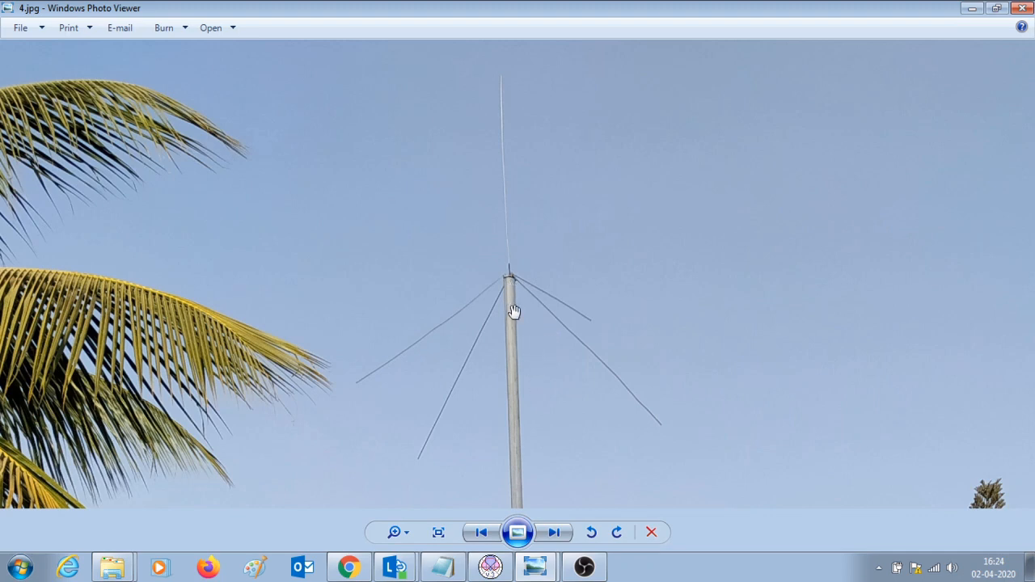
pyautogui.moveTo(518, 388)
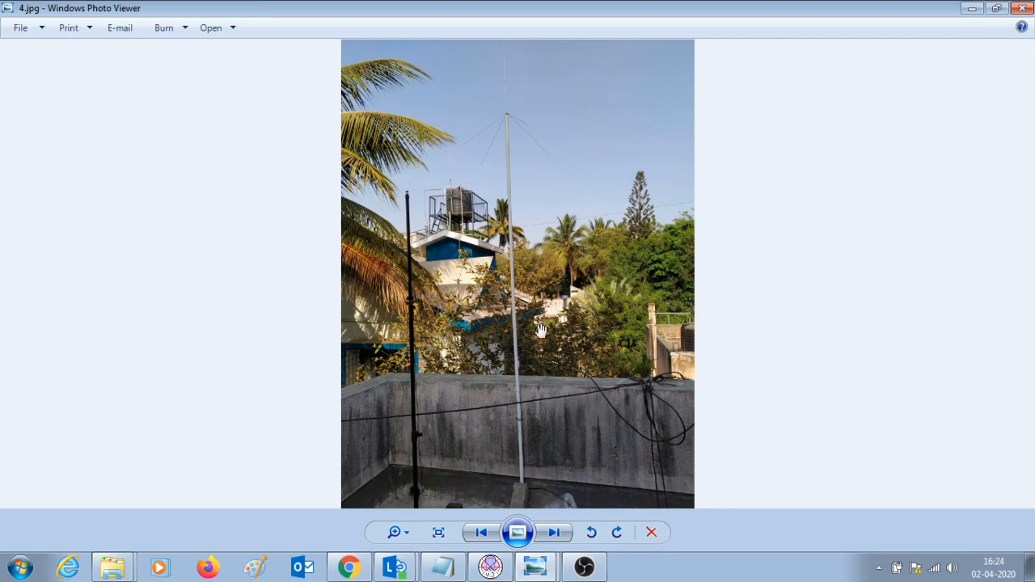
pyautogui.moveTo(522, 161)
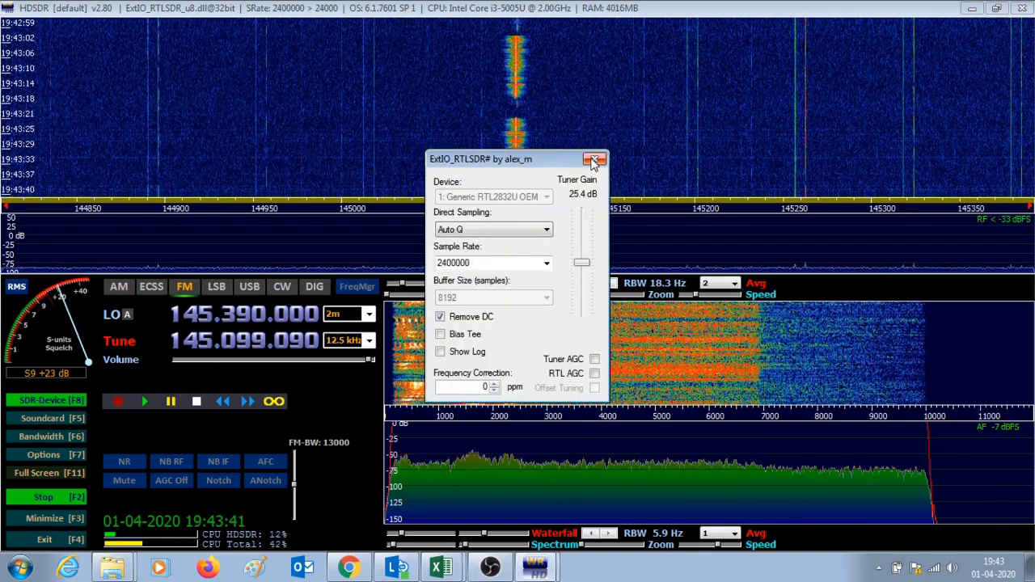
pyautogui.moveTo(595, 161)
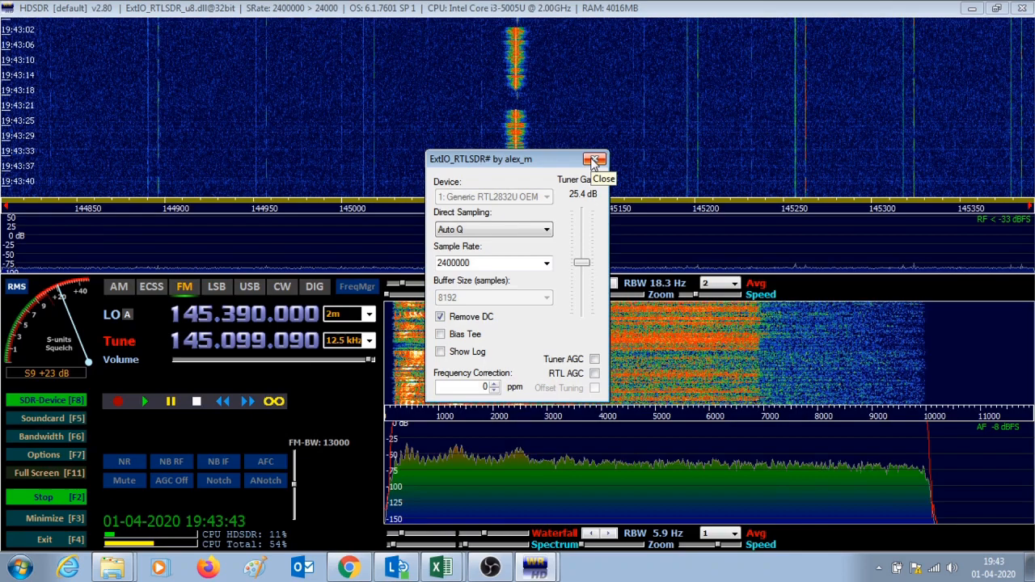
# - Close the ExtIO_RTLSDR settings window, leaving HDSDR receiving near 145.099 MHz
pyautogui.click(595, 160)
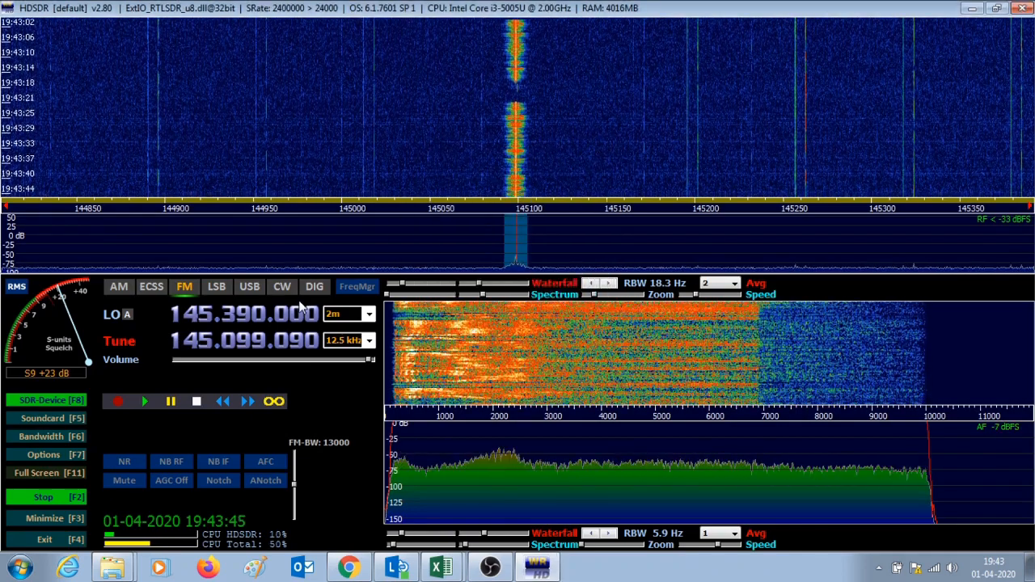